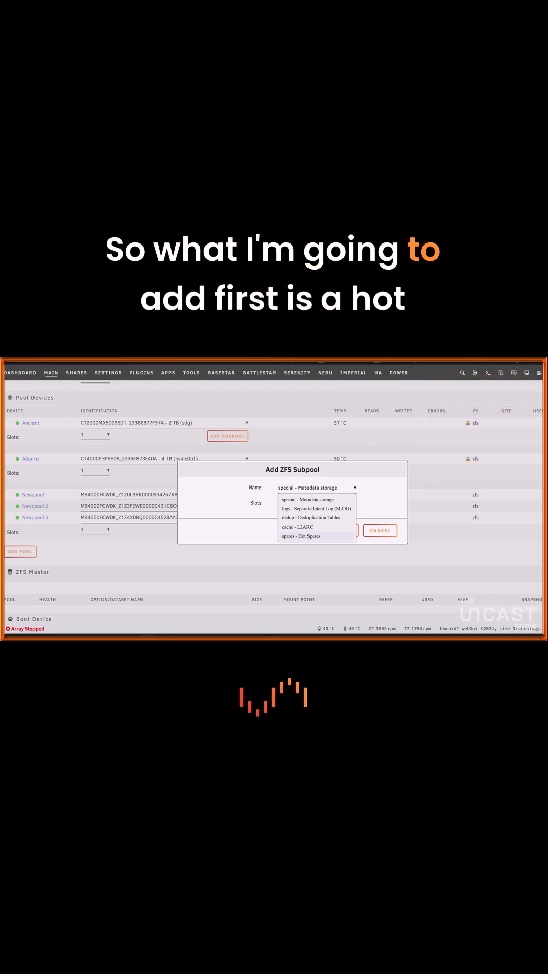
Add a 'spares - Hot Spares' subpool with 1 slot to the Newpool ZFS pool
left_click(300, 536)
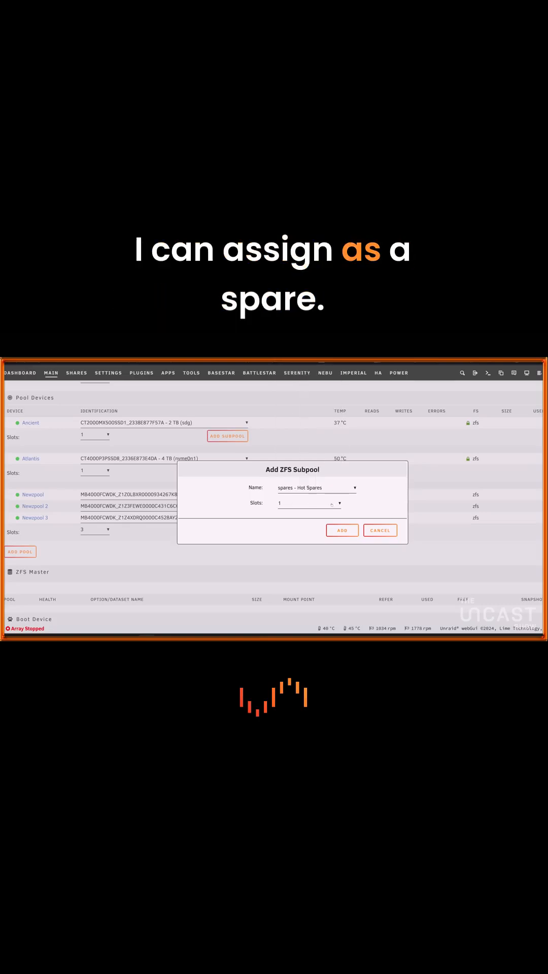
left_click(341, 529)
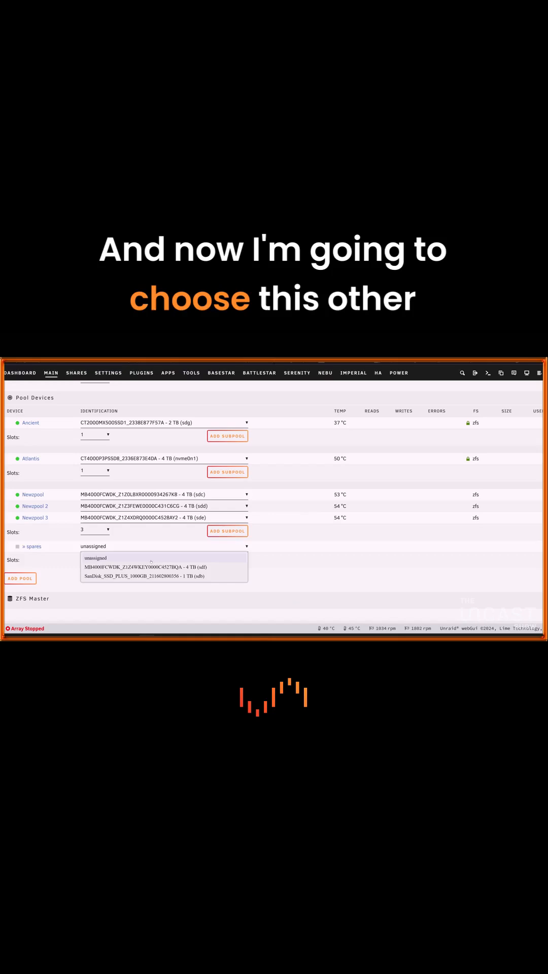
Select the unassigned MB4000FCWDK 4 TB drive for Newpool's hot spare slot
left_click(165, 567)
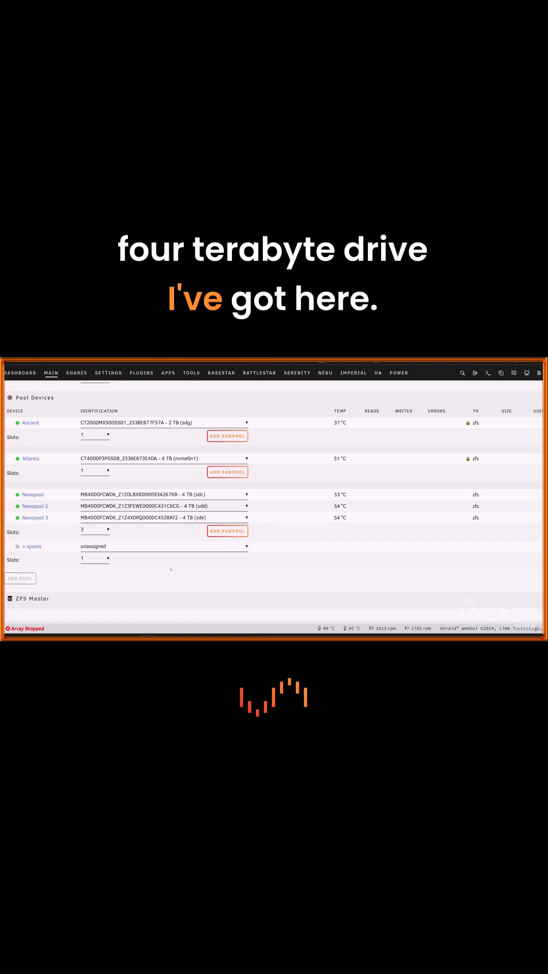